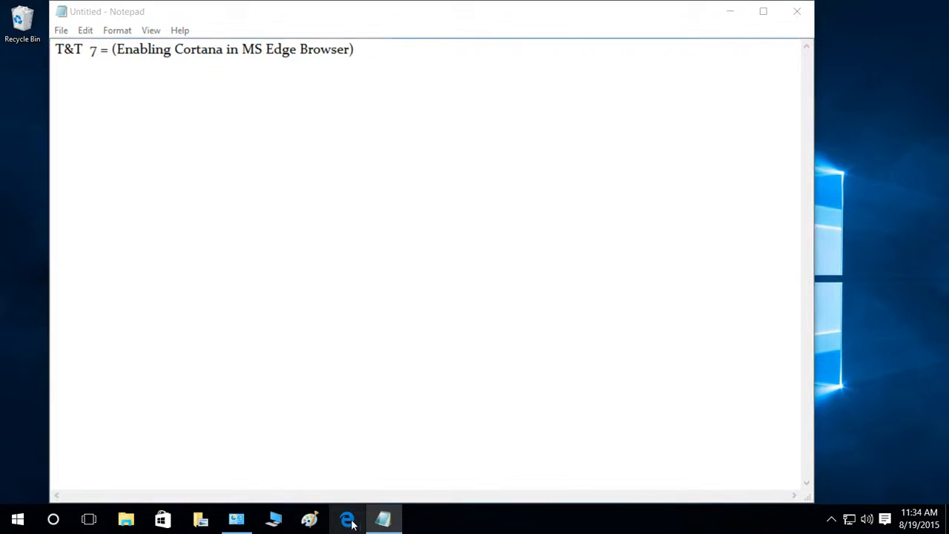
Switch to Microsoft Edge and open its Settings panel, scrolled to the advanced section
left_click(345, 518)
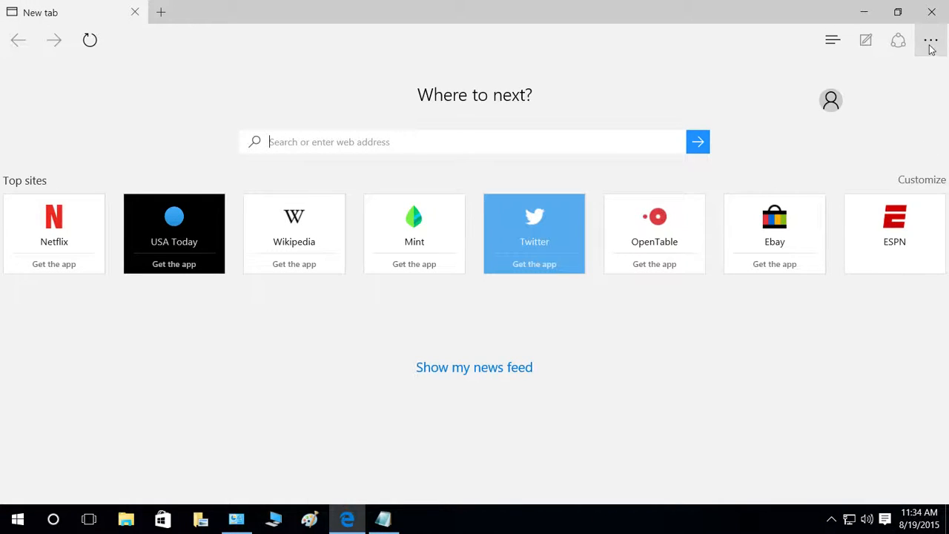
mouse_move(905, 32)
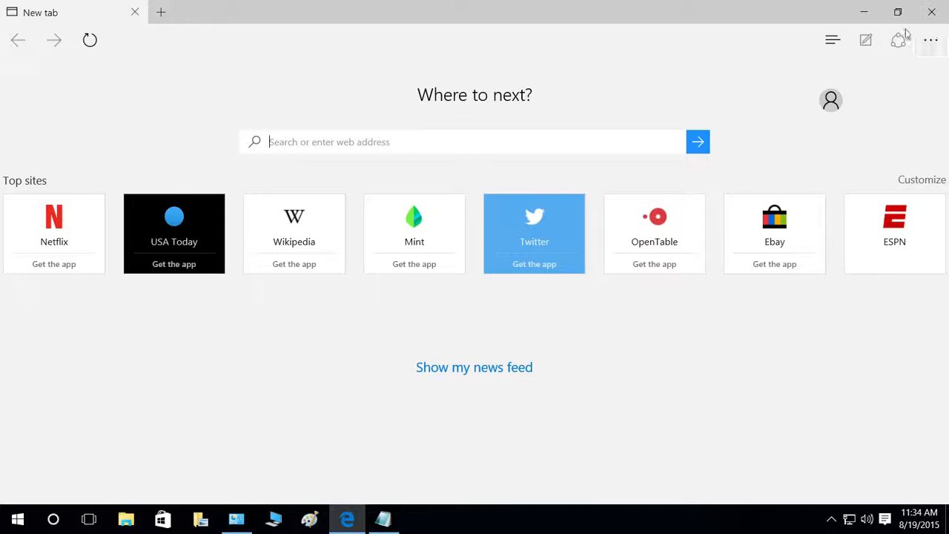
left_click(934, 40)
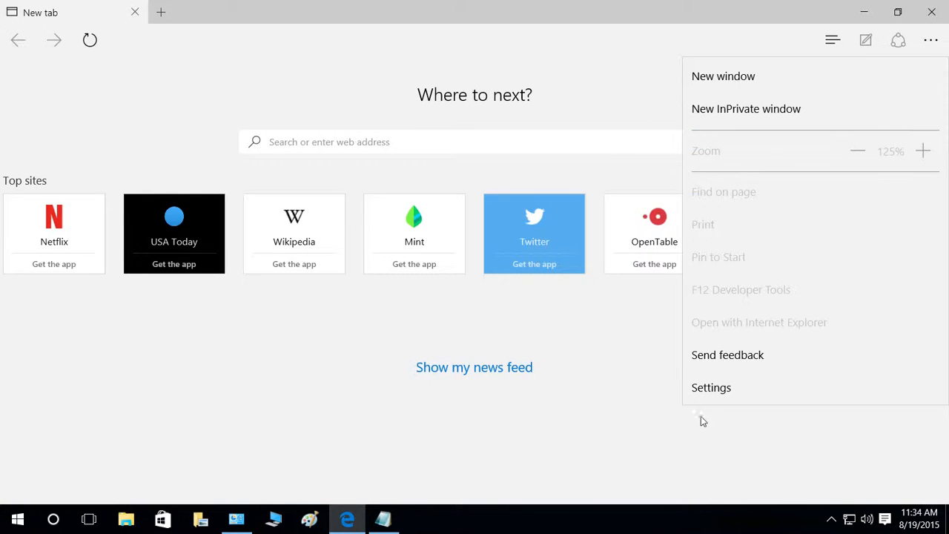
left_click(711, 387)
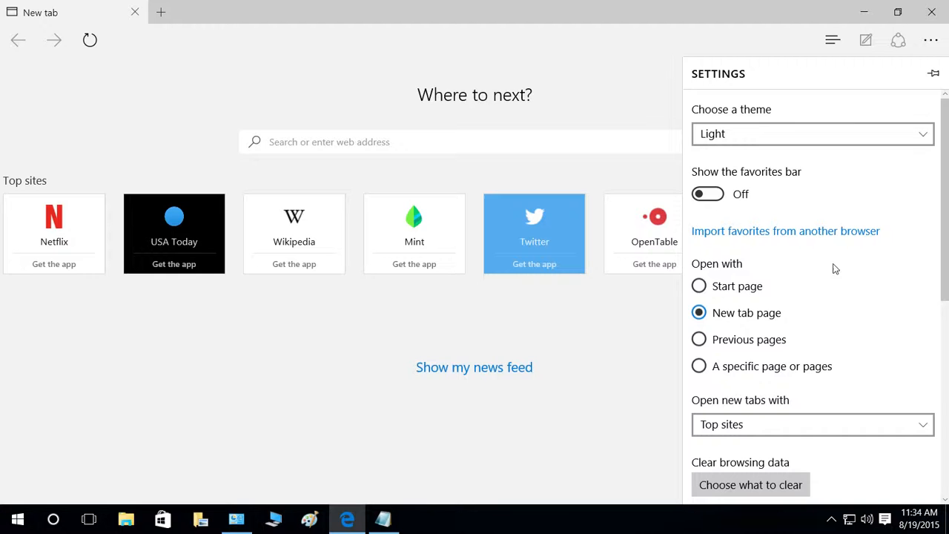
scroll("down", 3)
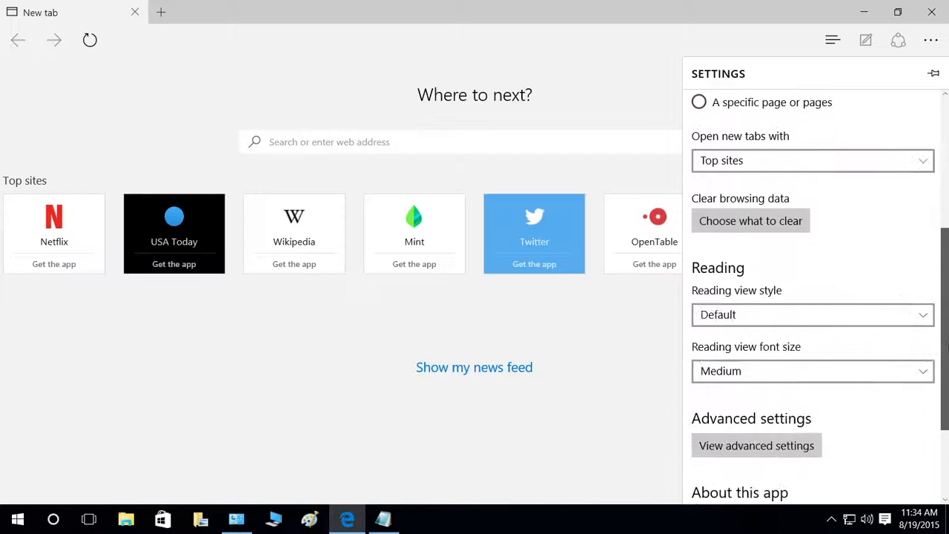
Open View advanced settings and scroll to the 'Have Cortana assist me' option
left_click(756, 445)
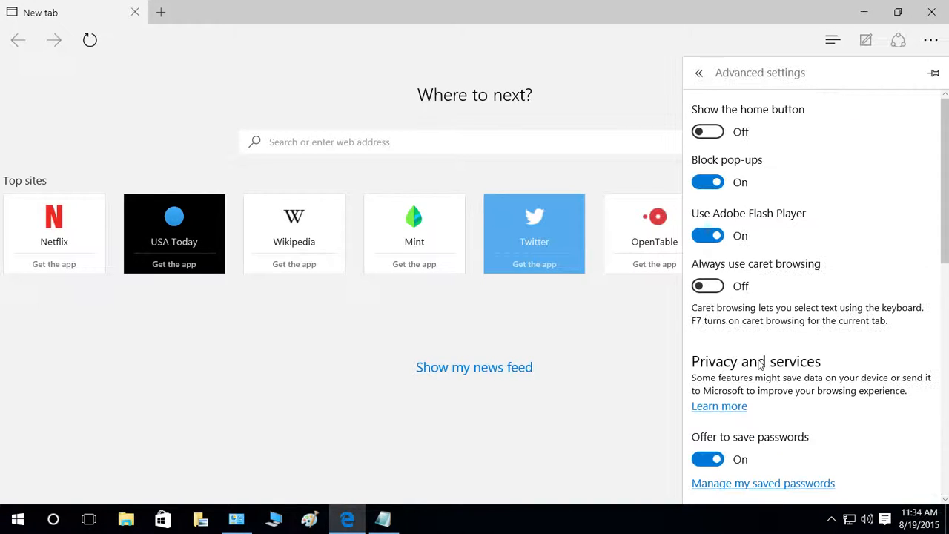
scroll("down", 3)
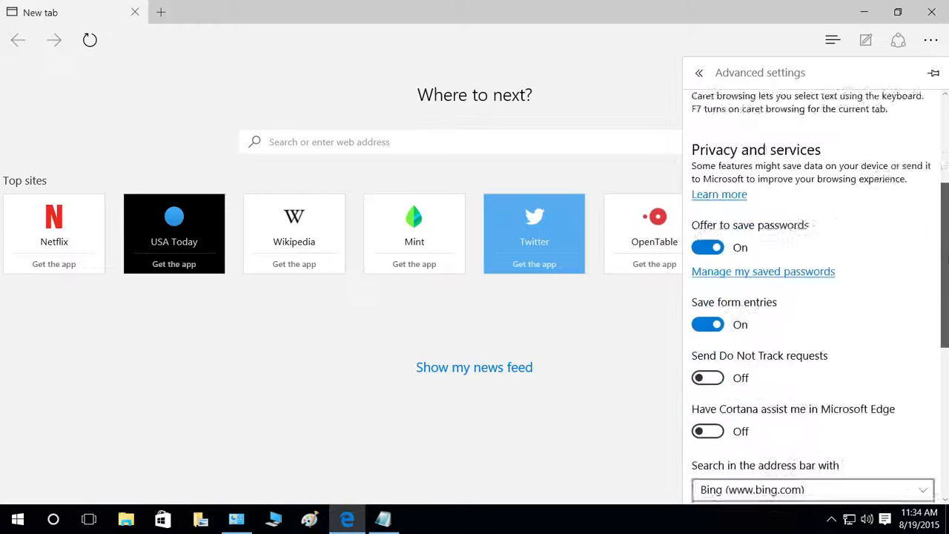
scroll("down", 3)
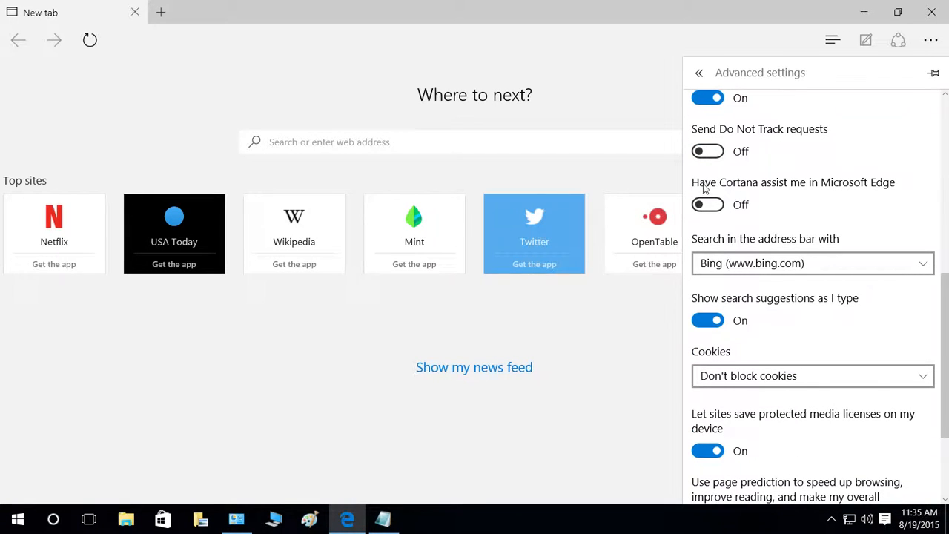
mouse_move(834, 195)
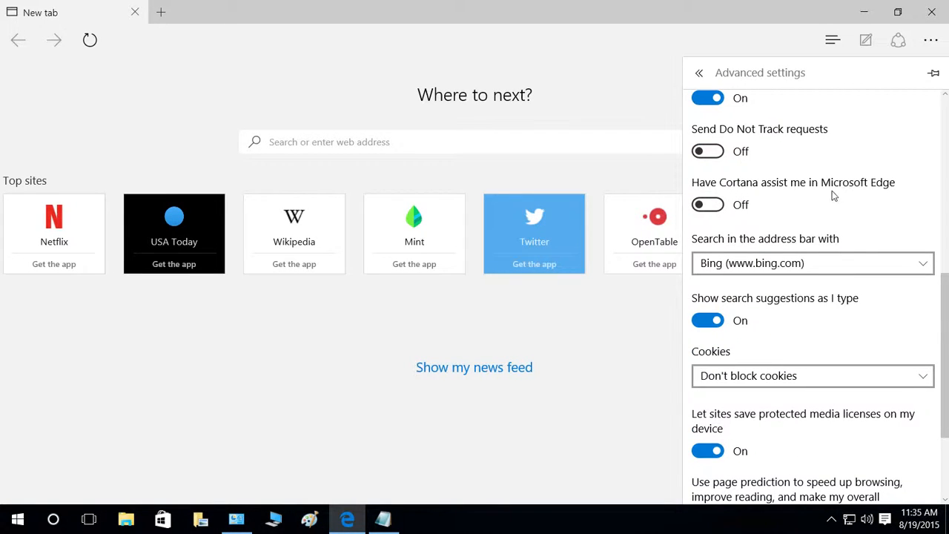
mouse_move(719, 232)
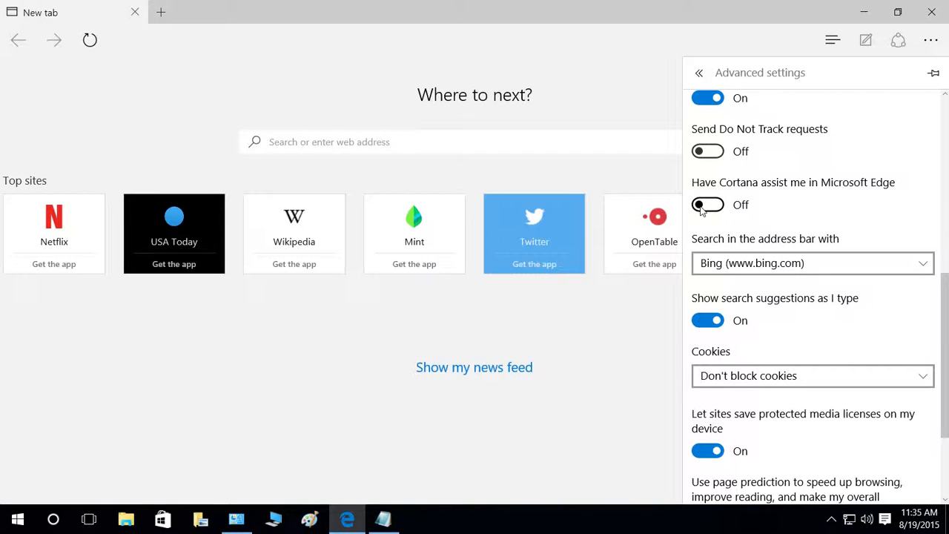
Switch 'Have Cortana assist me in Microsoft Edge' On, then close the browser
left_click(707, 205)
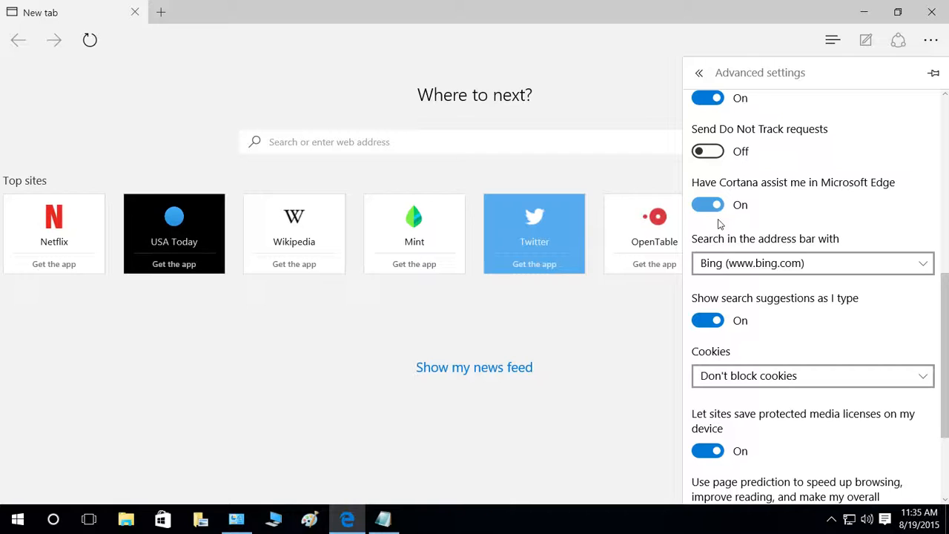
mouse_move(790, 226)
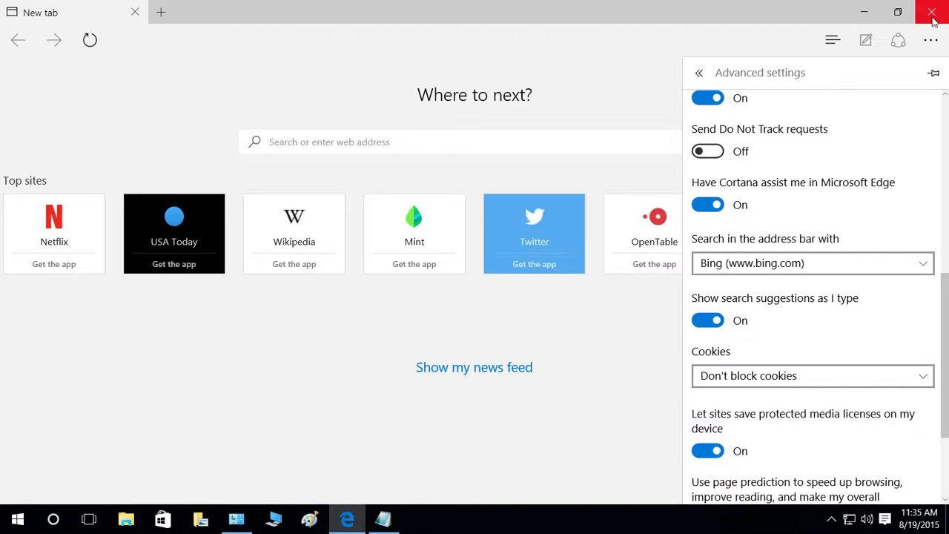
mouse_move(176, 80)
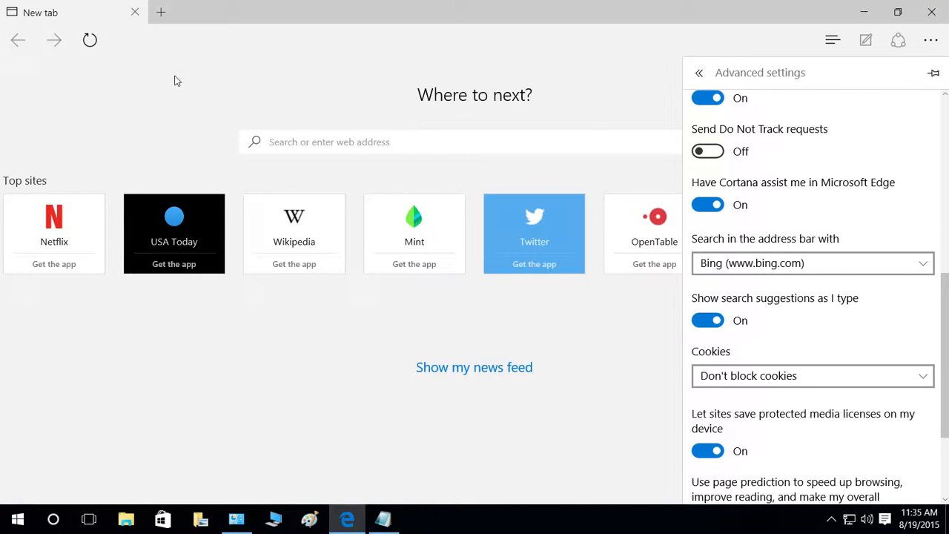
mouse_move(340, 90)
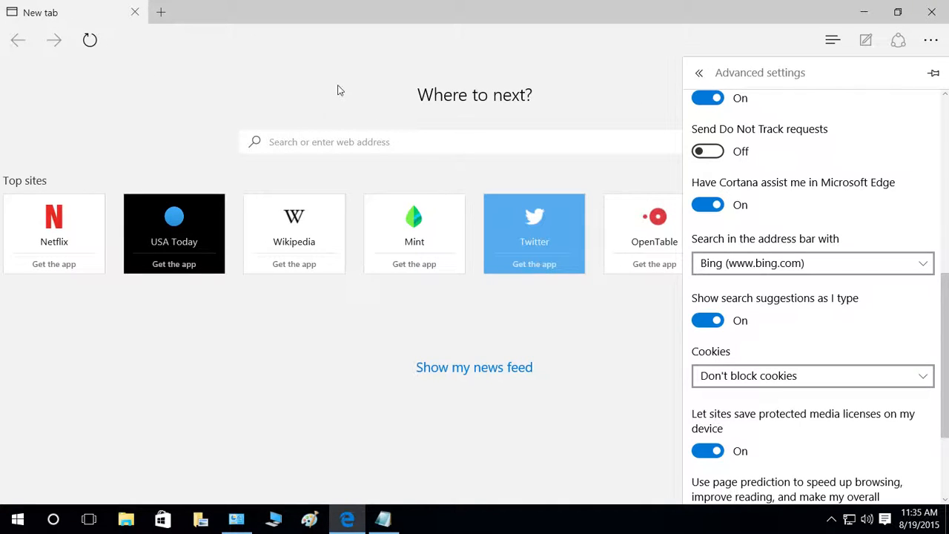
mouse_move(866, 218)
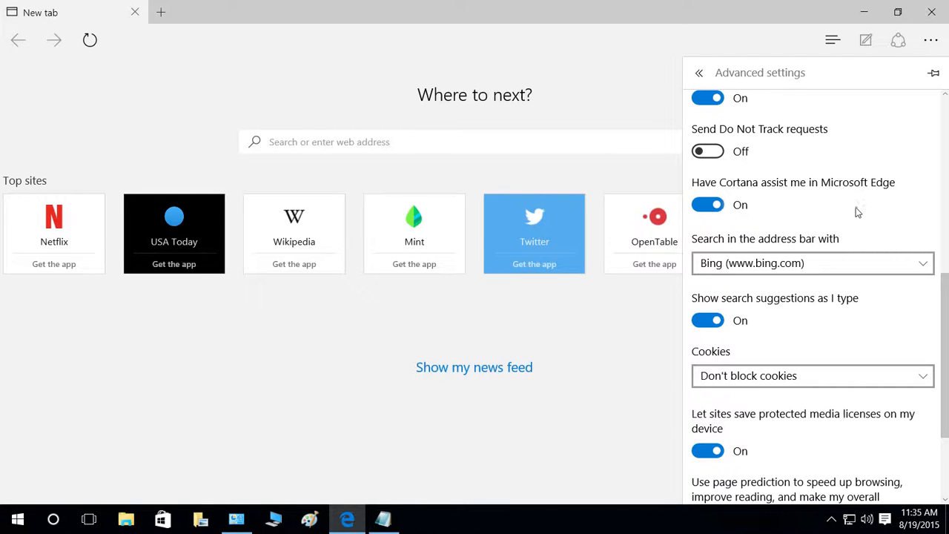
mouse_move(794, 223)
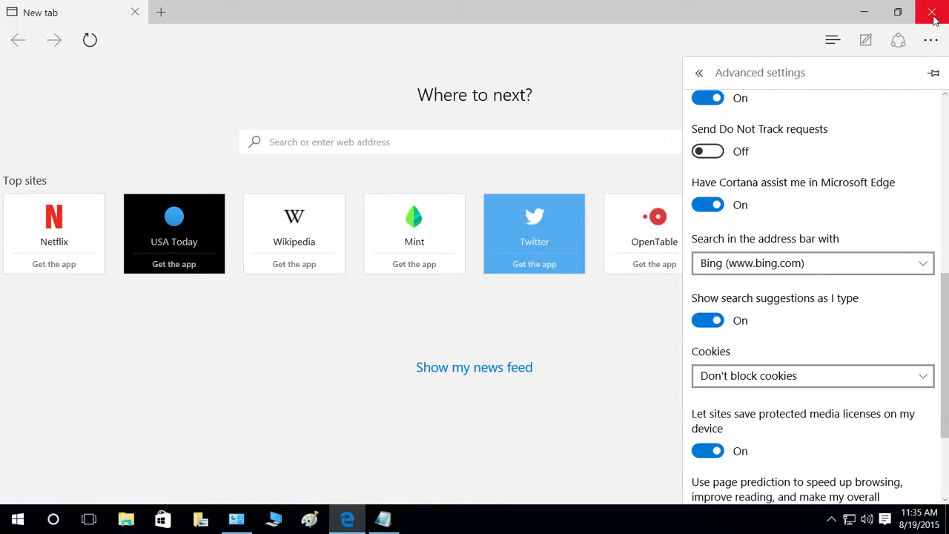
left_click(934, 12)
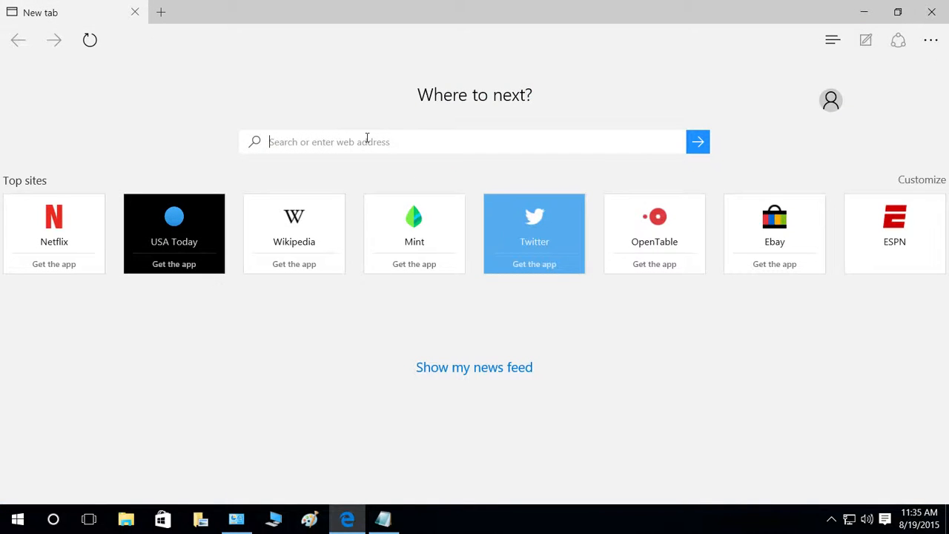
Reopen Edge's Settings and scroll advanced settings to confirm the Cortana toggle is still On
left_click(930, 40)
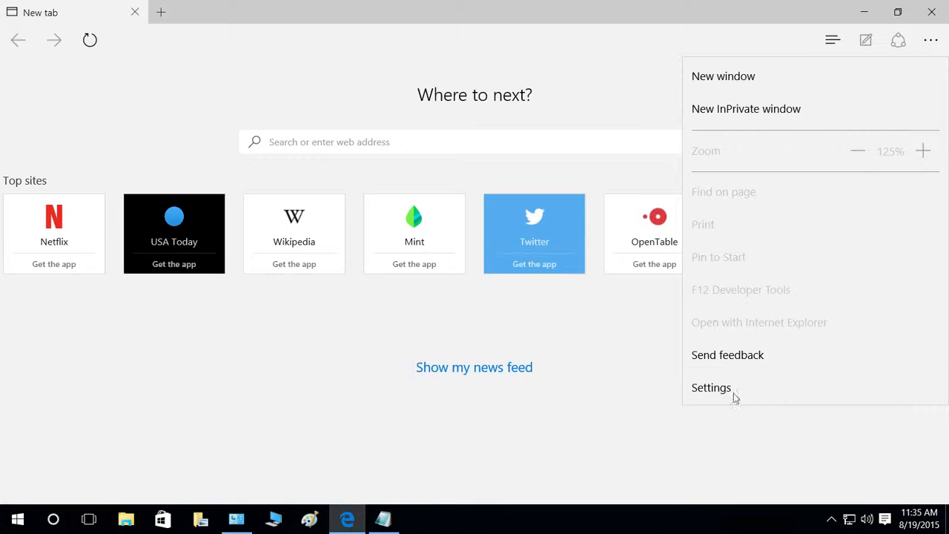
left_click(711, 387)
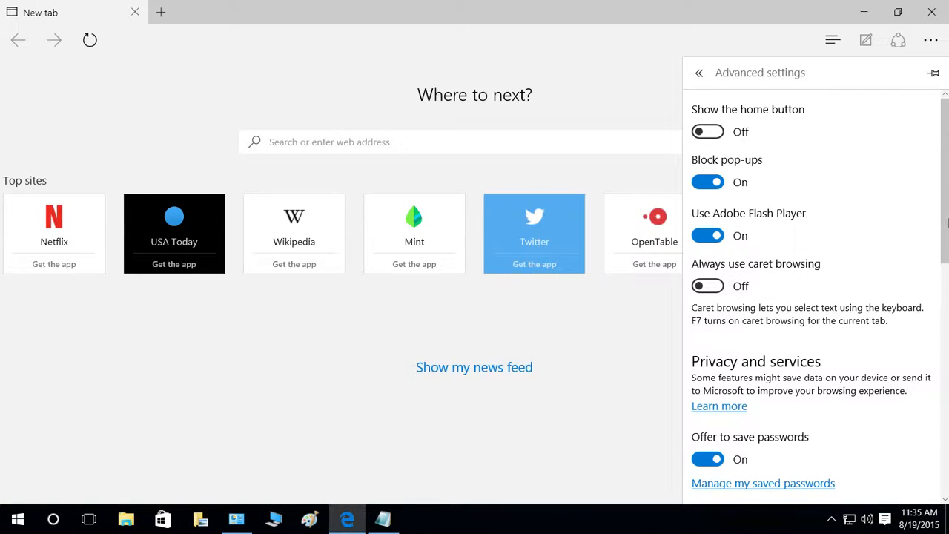
scroll("down", 3)
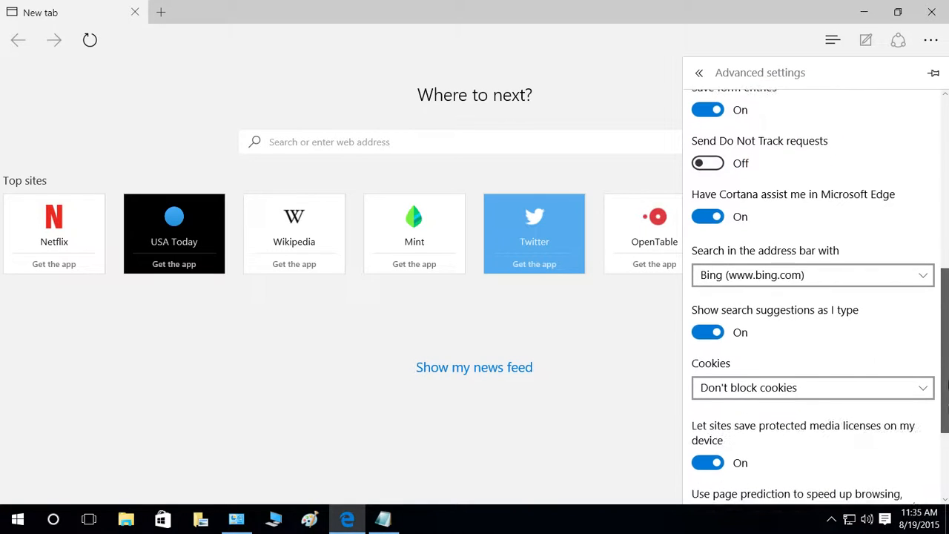
scroll("down", 3)
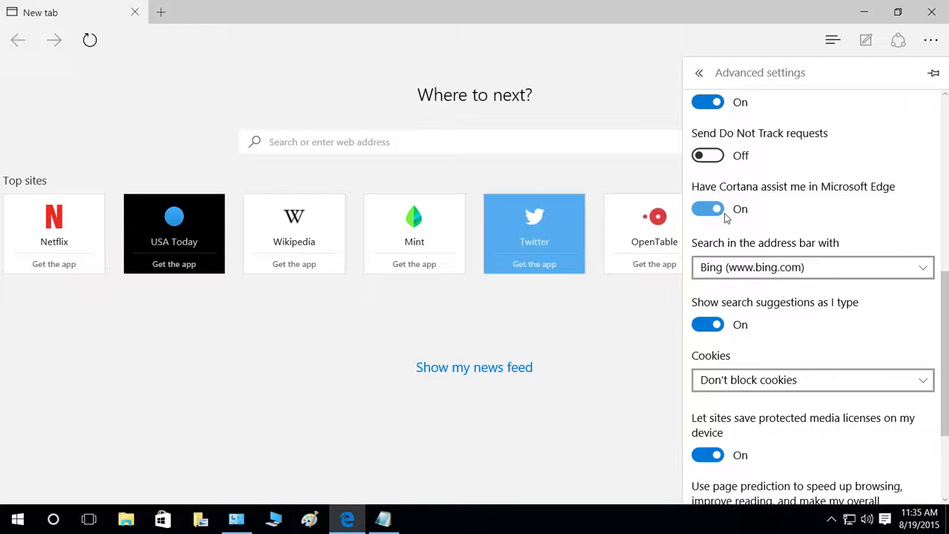
mouse_move(589, 522)
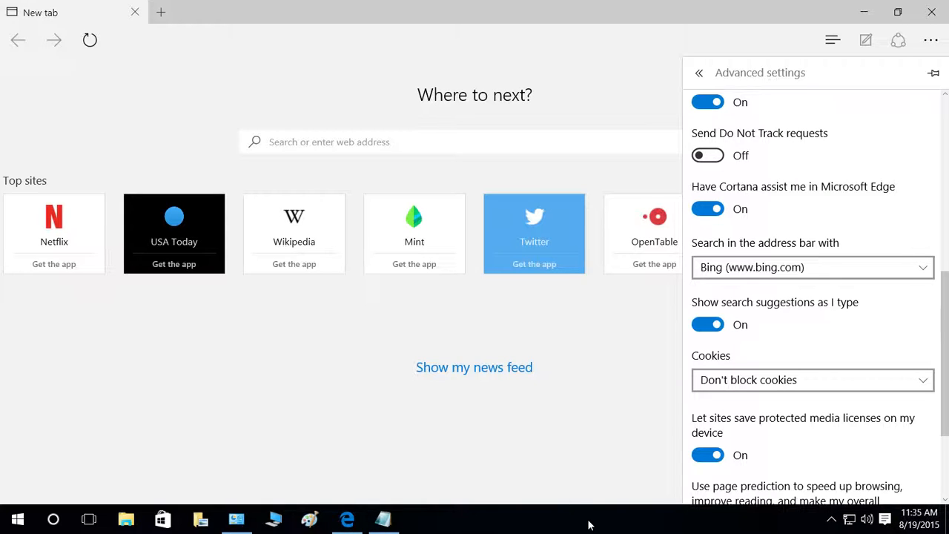